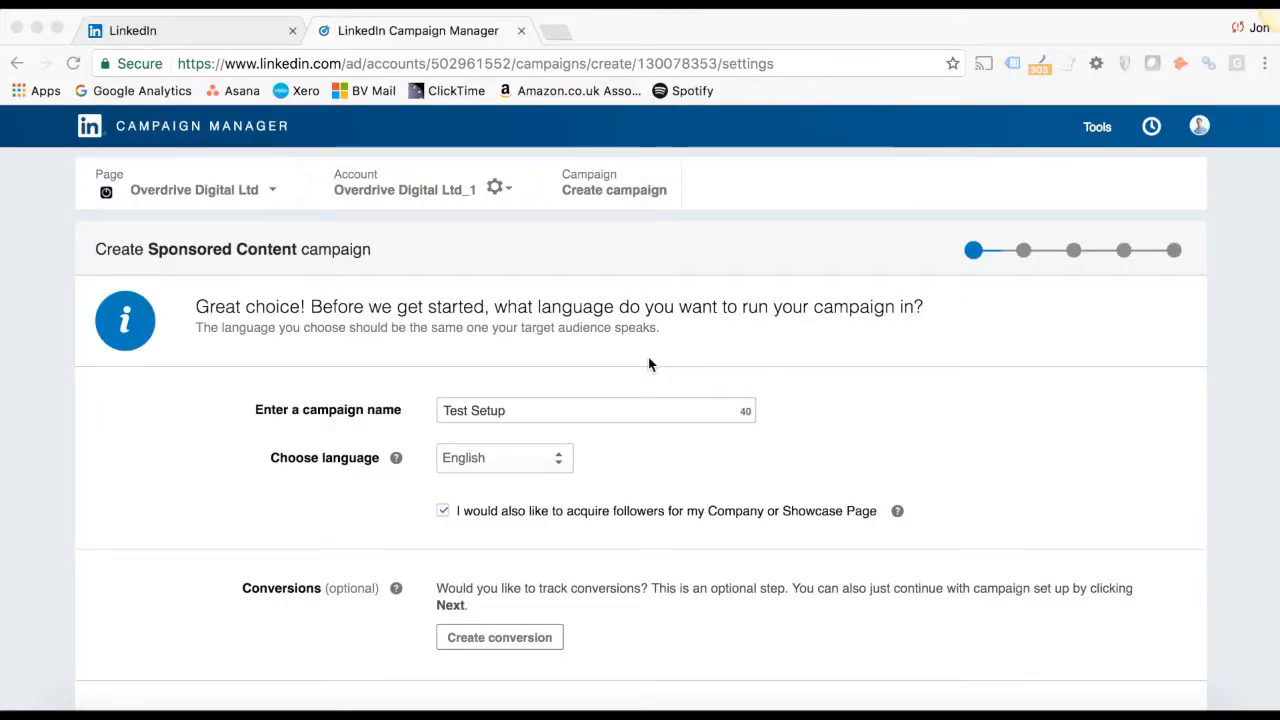
Advance Test Setup to audience targeting and review the United Kingdom and Marketing criteria (370,000+ members)
scroll("down", 3)
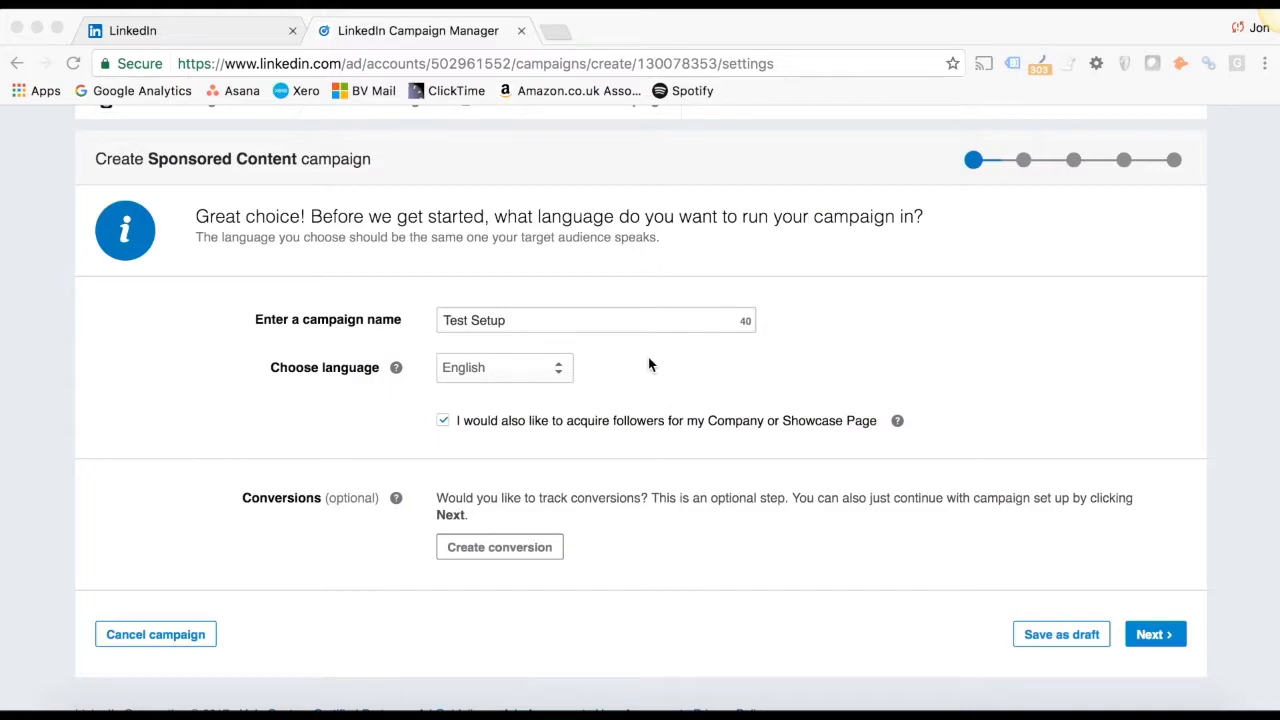
mouse_move(836, 204)
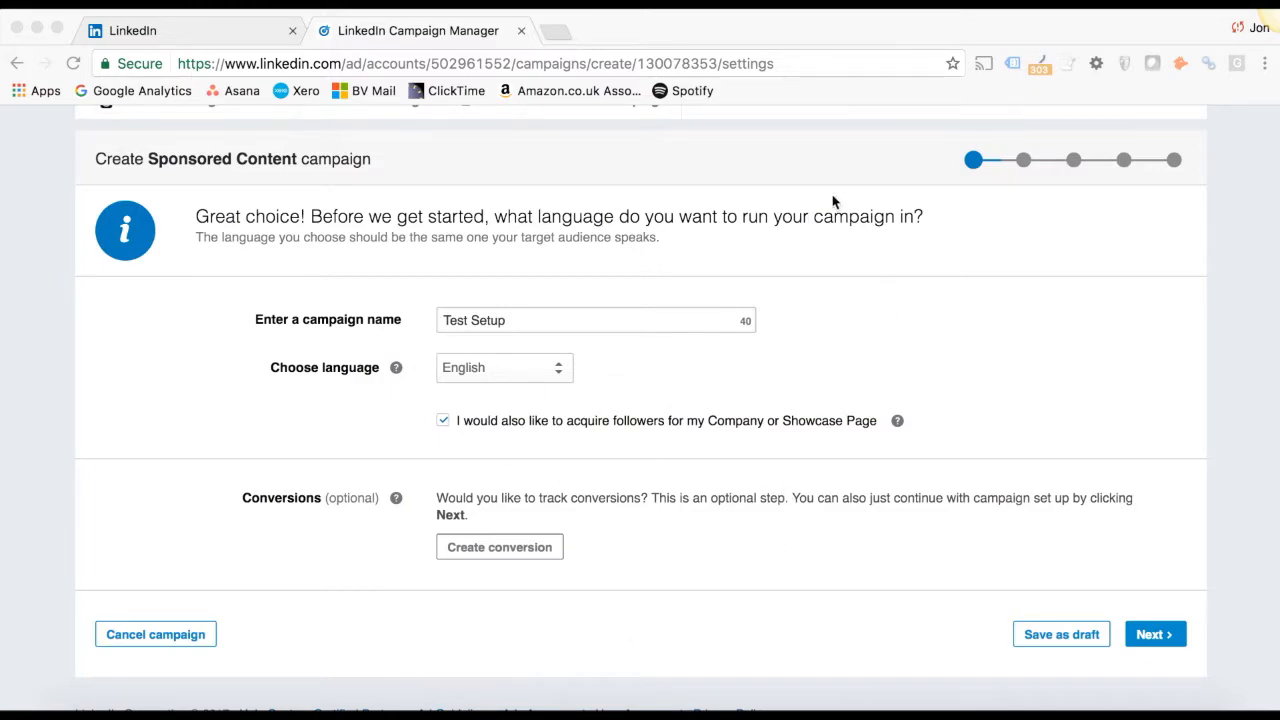
mouse_move(752, 532)
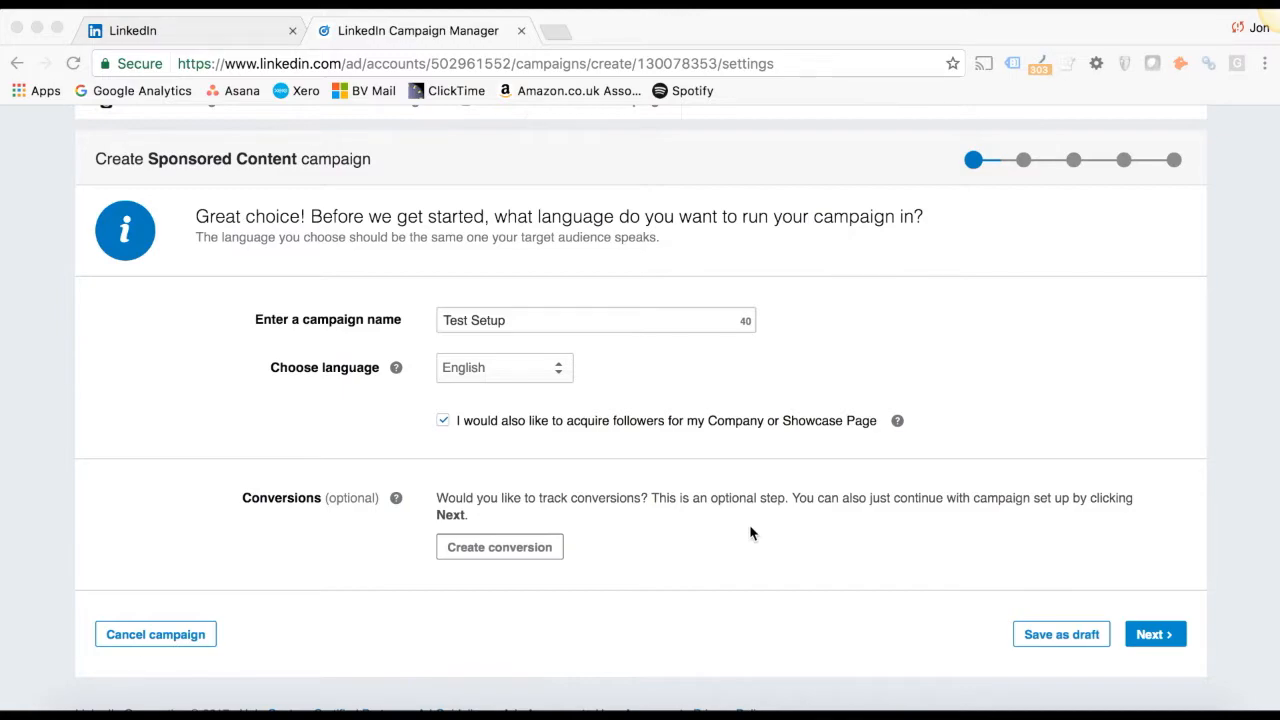
mouse_move(600, 560)
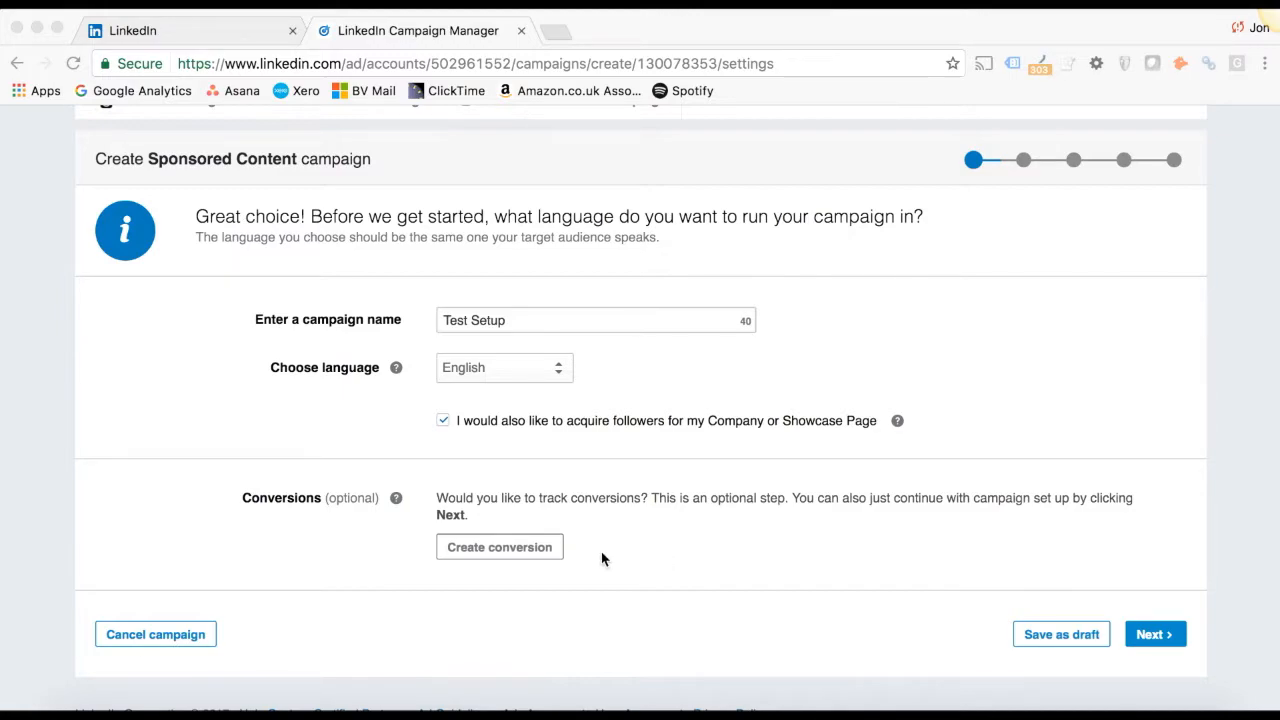
mouse_move(1112, 212)
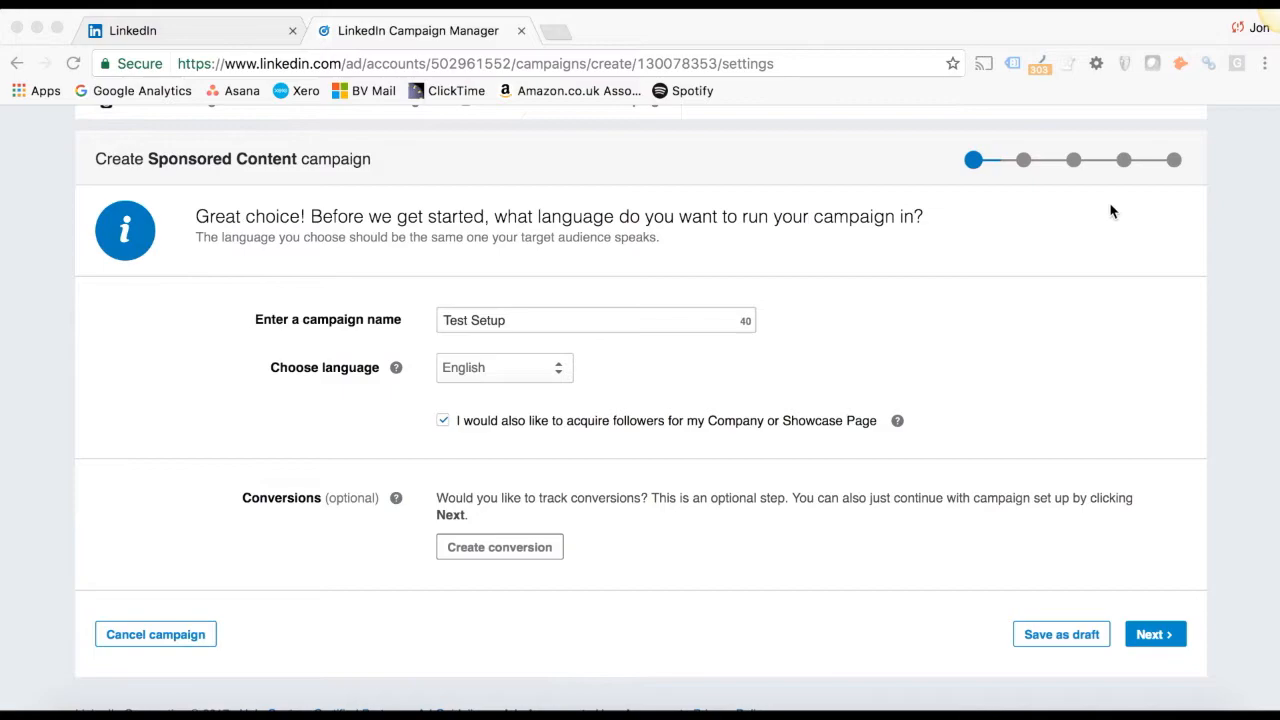
mouse_move(1080, 194)
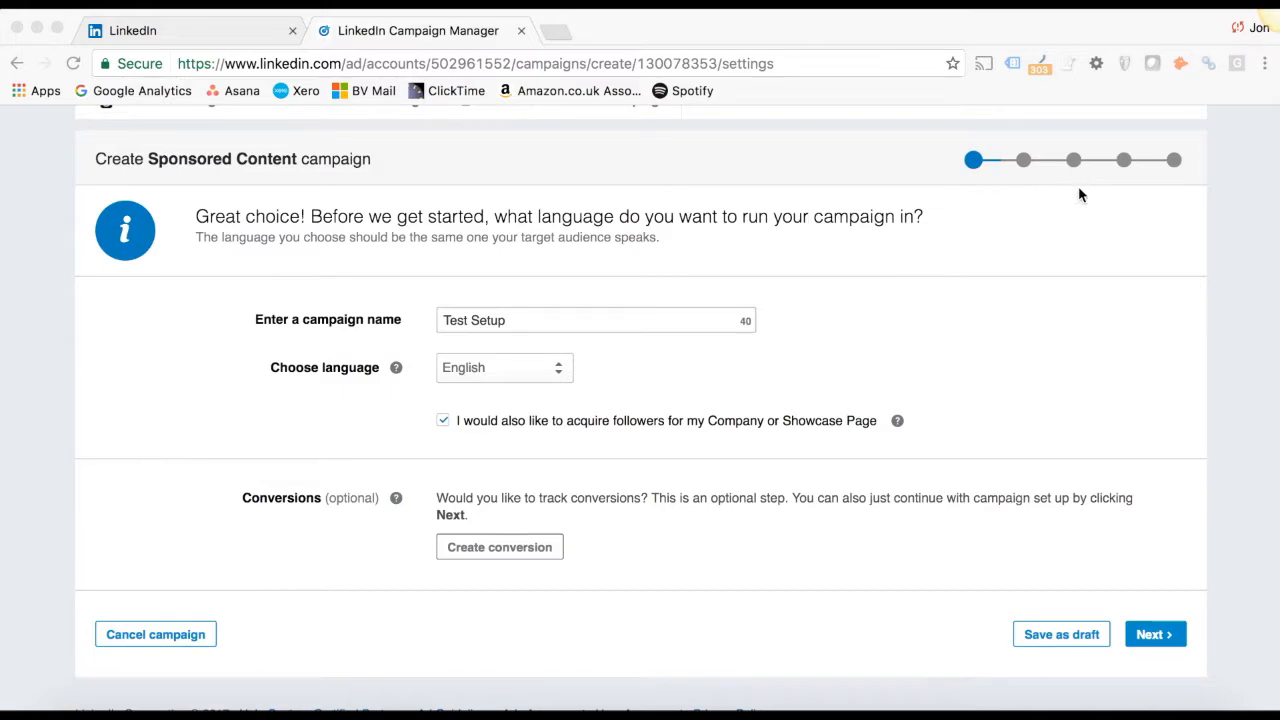
left_click(1156, 634)
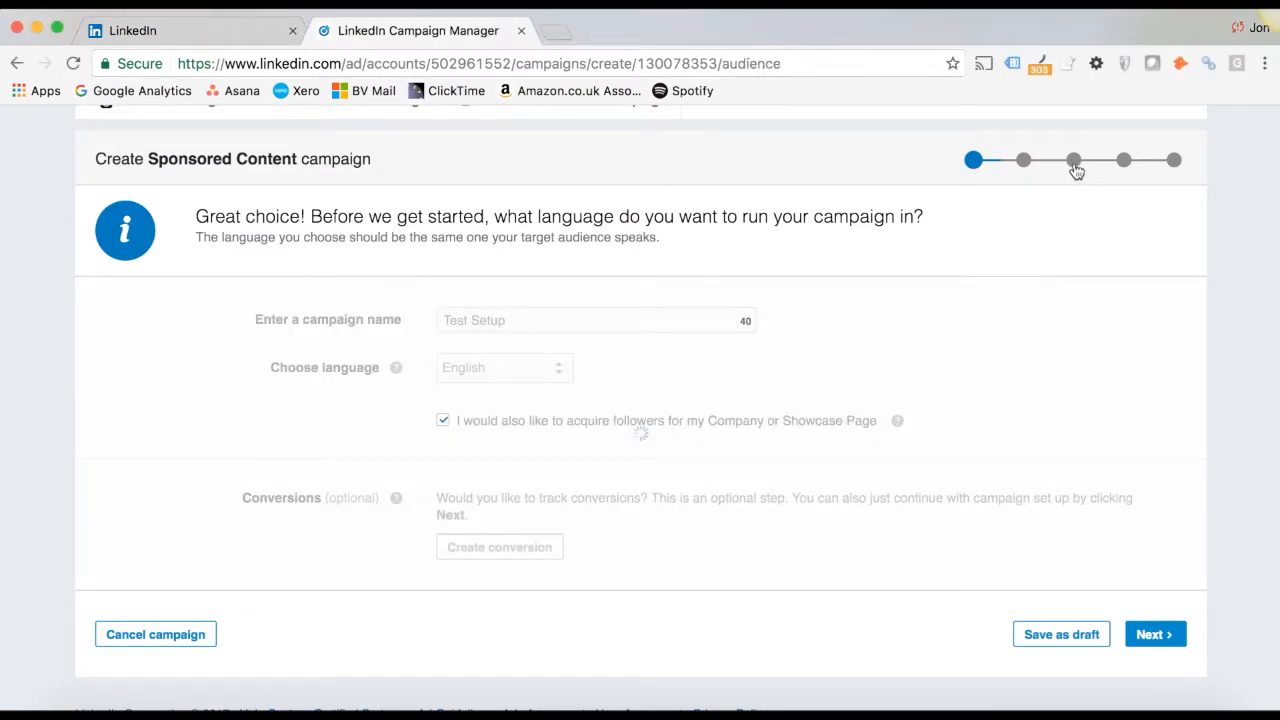
left_click(1156, 634)
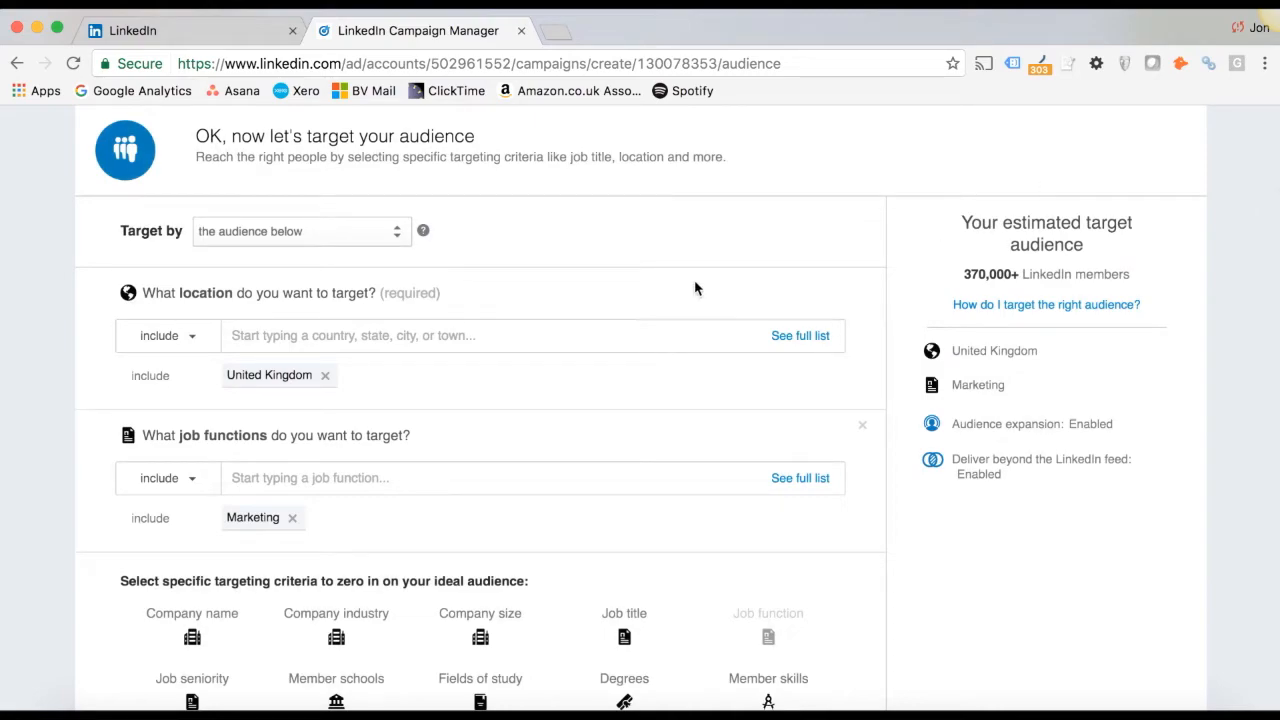
scroll("down", 3)
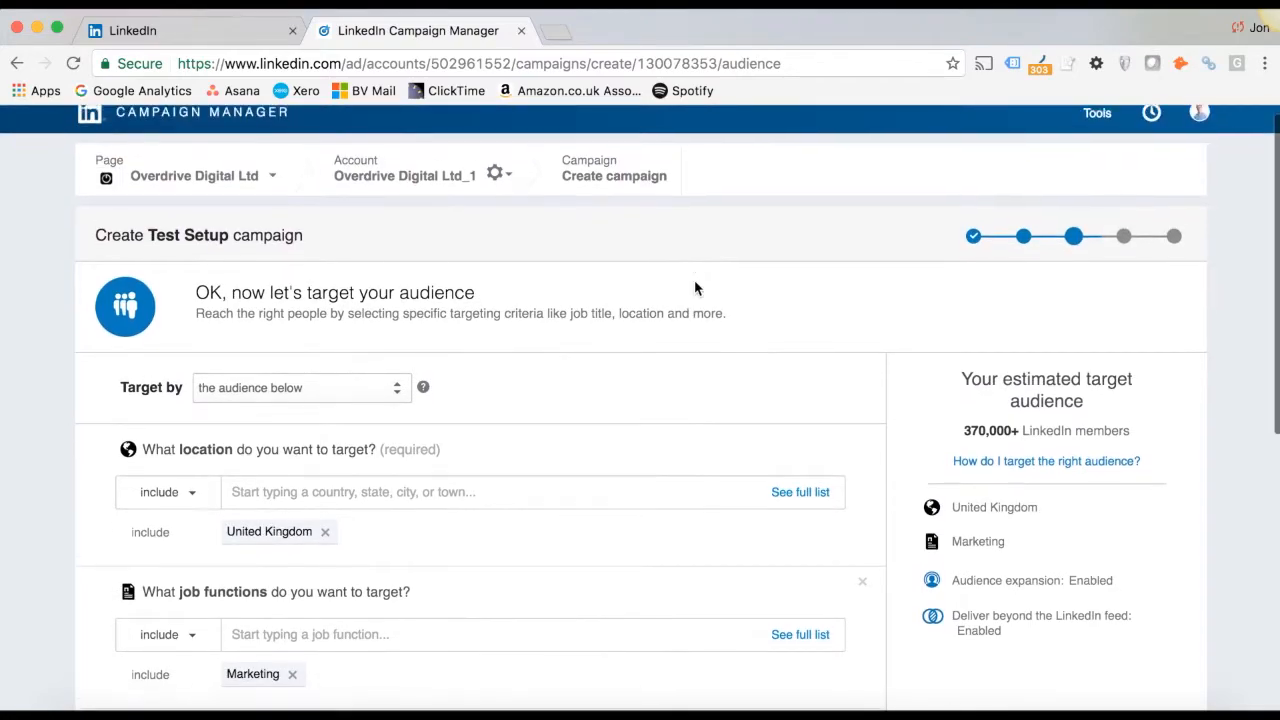
scroll("down", 3)
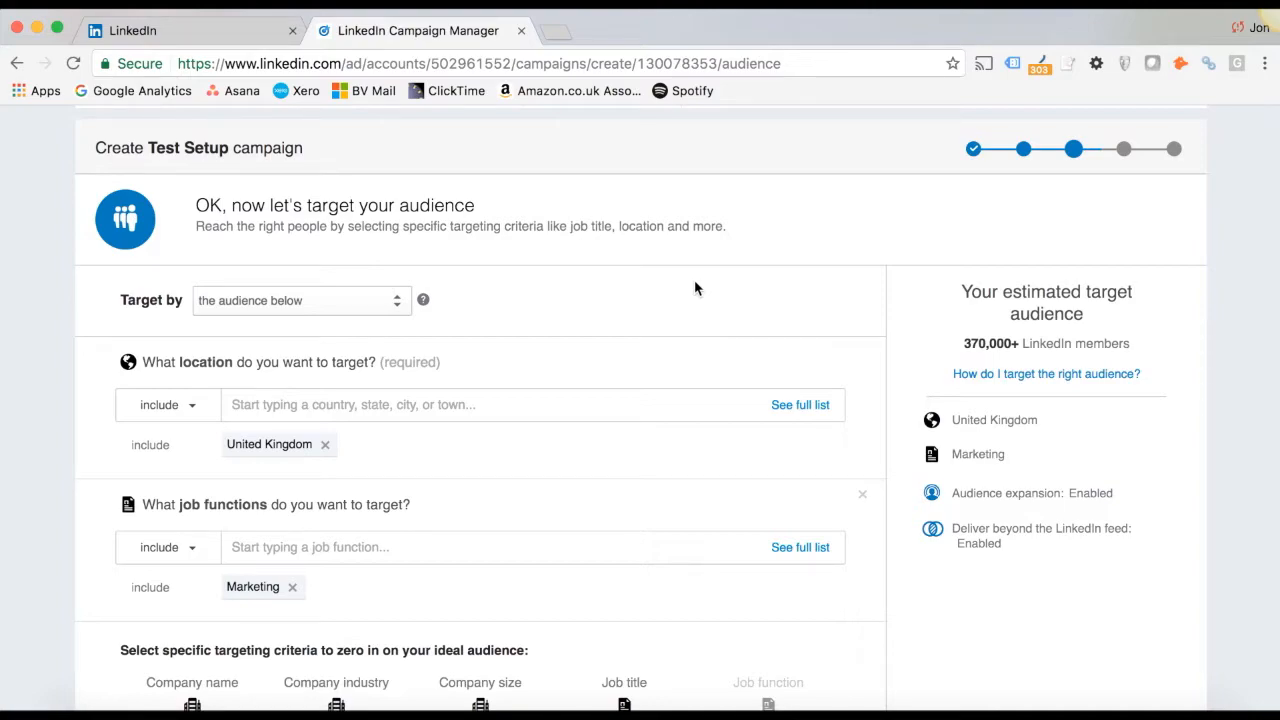
scroll("down", 3)
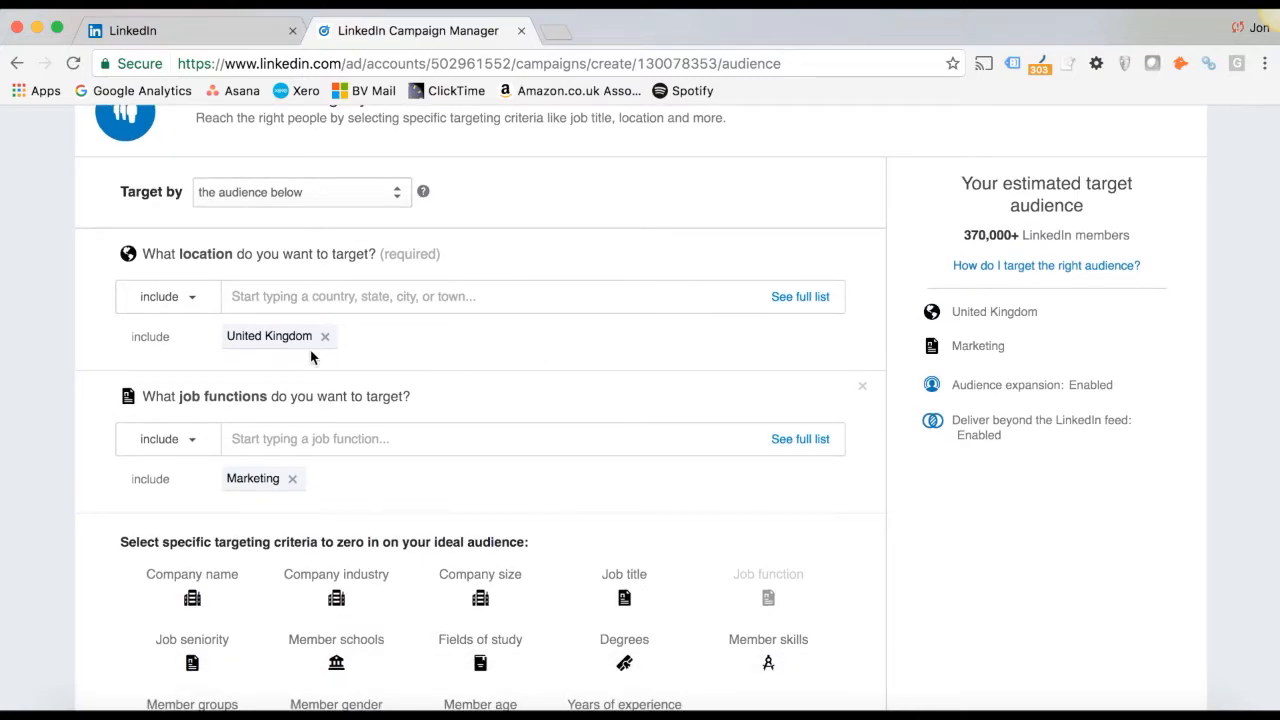
scroll("down", 3)
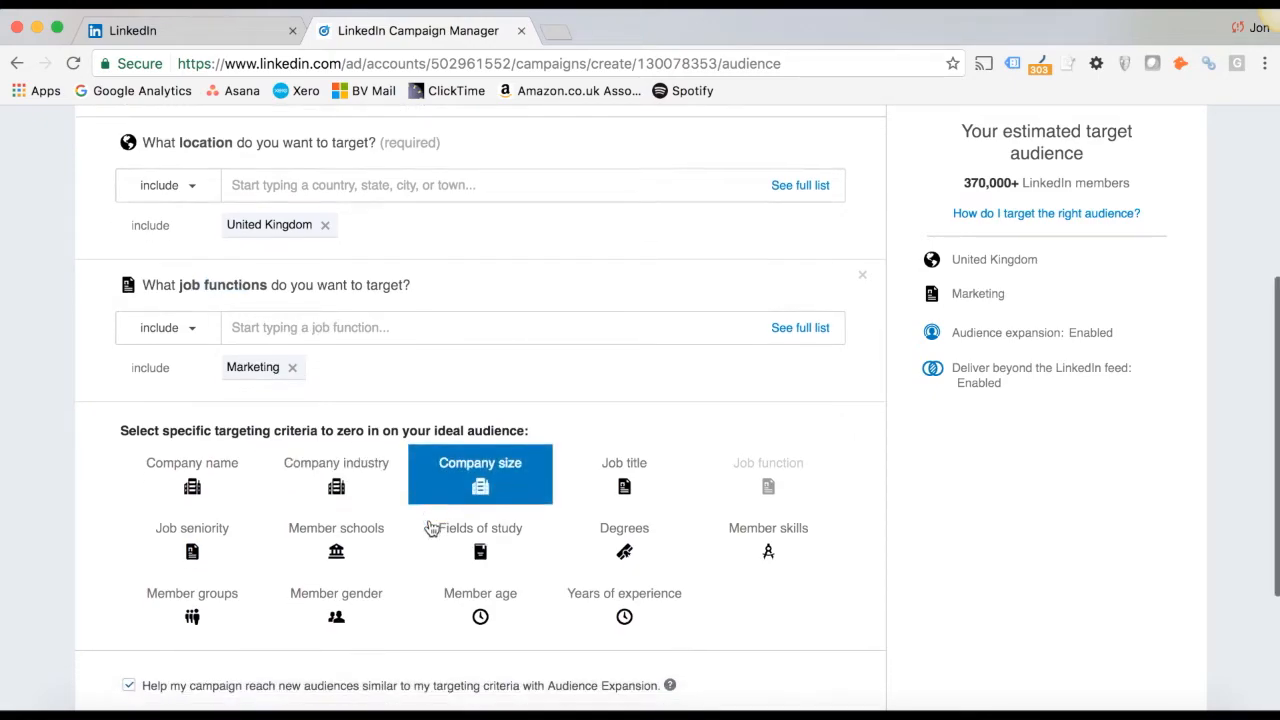
scroll("down", 3)
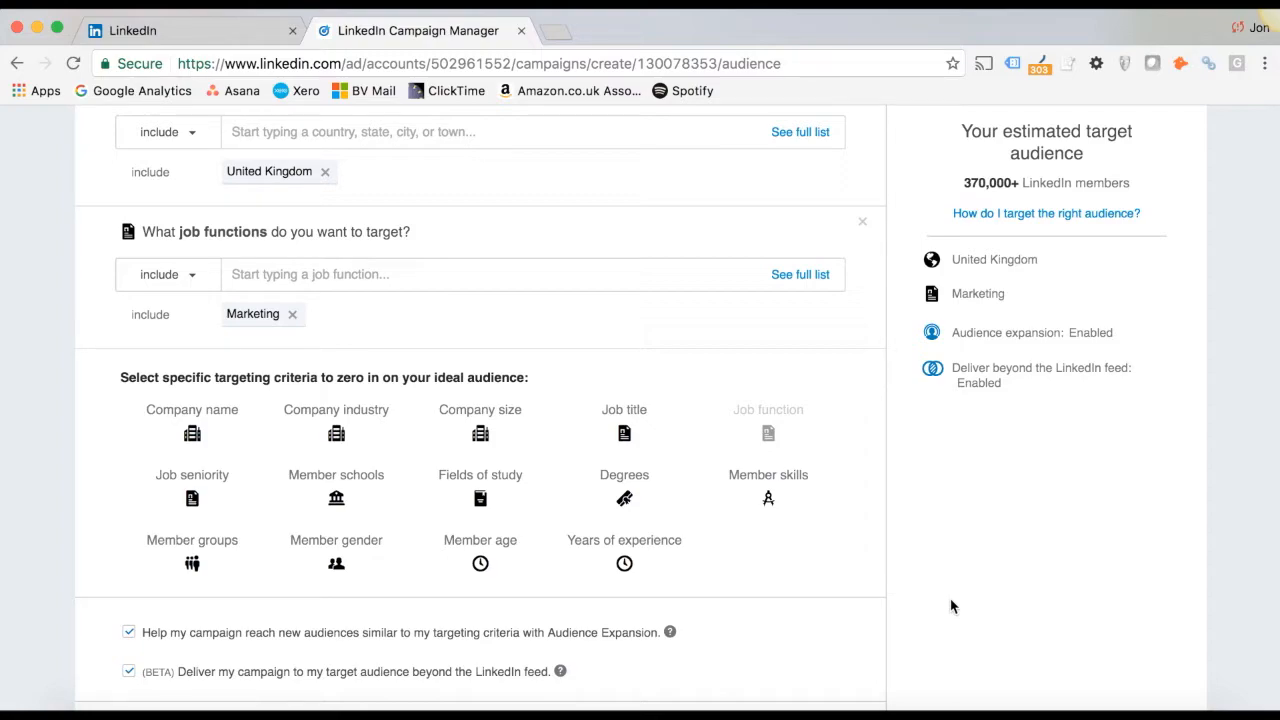
Target the Senior and Director seniorities, narrowing the estimated audience to 180,000+ members
left_click(192, 474)
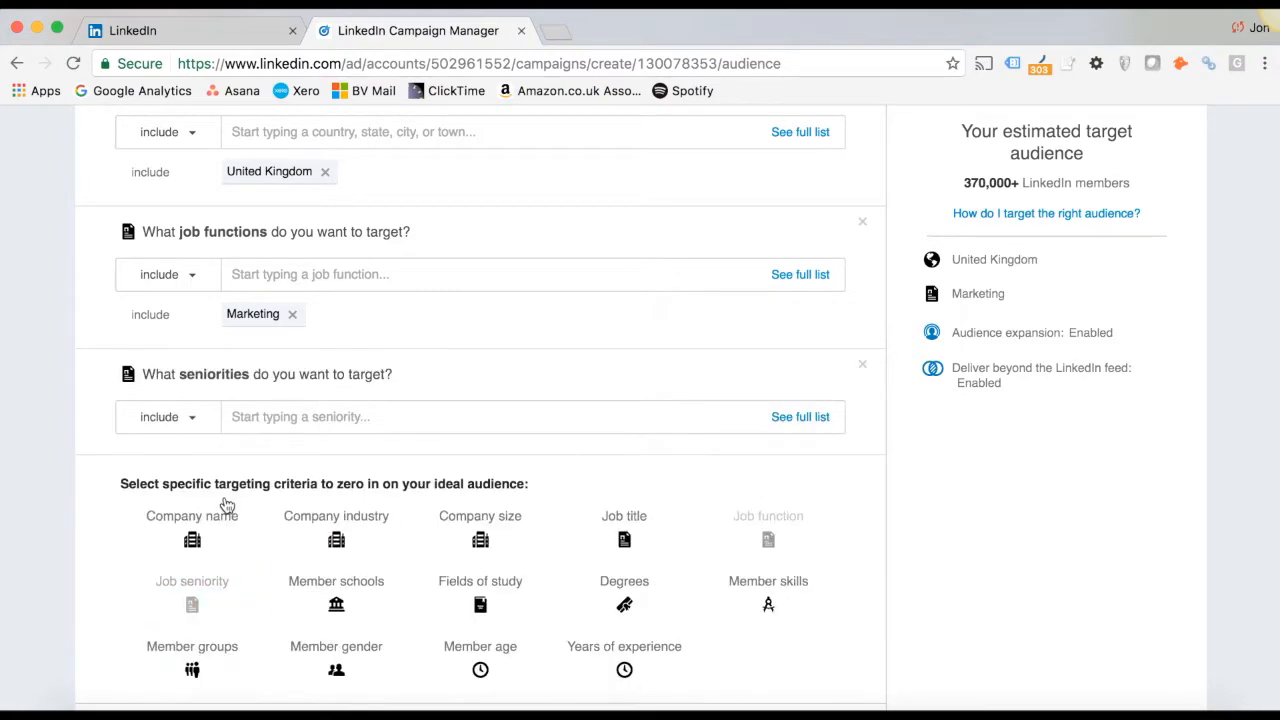
left_click(400, 418)
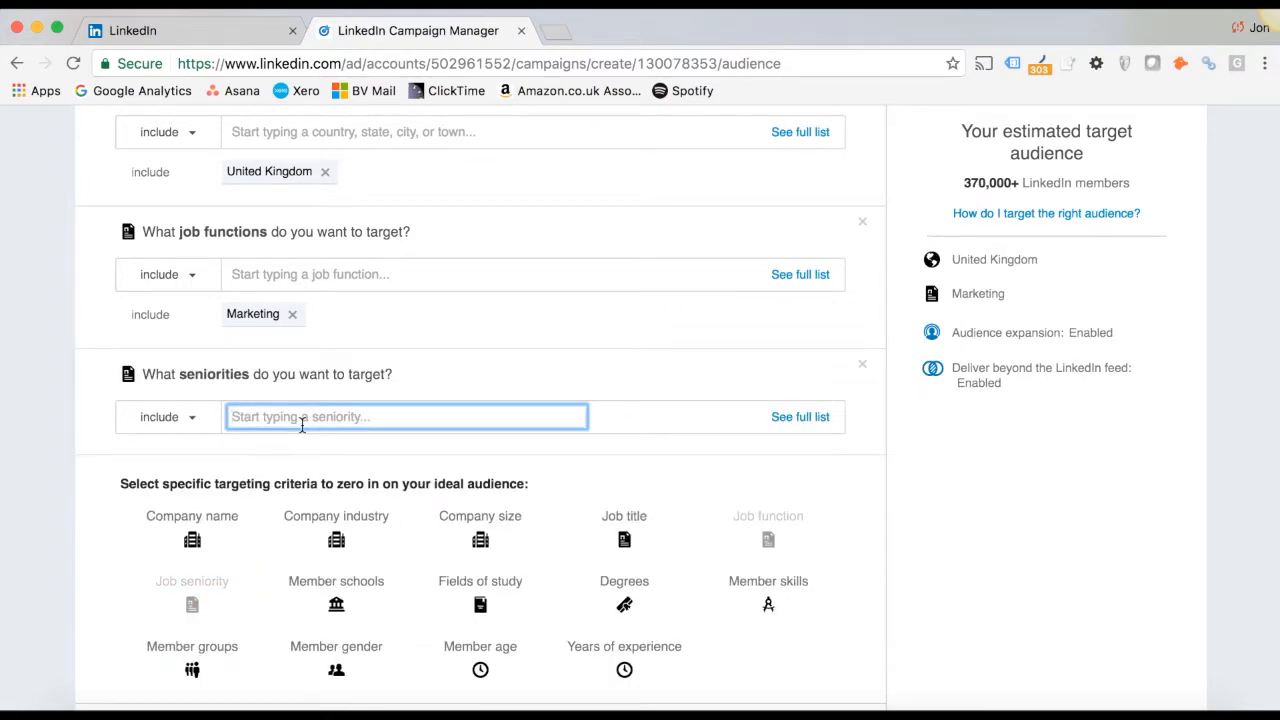
type("Senior")
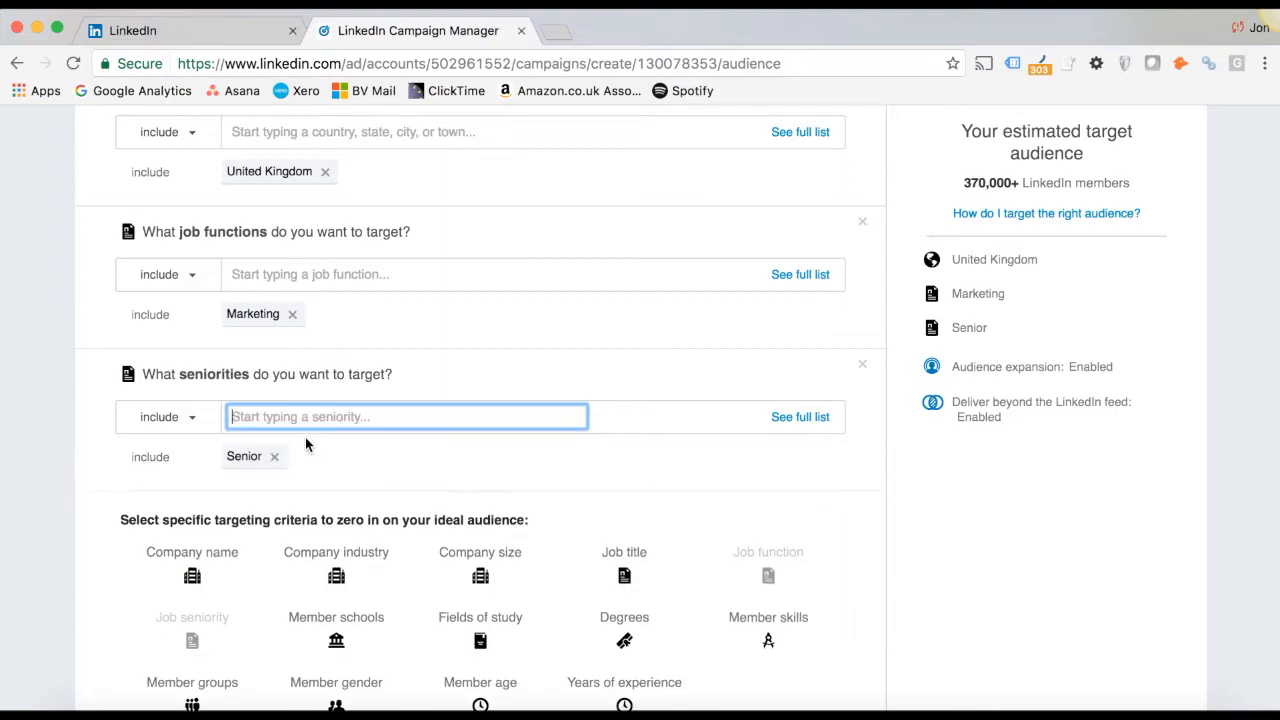
type("director")
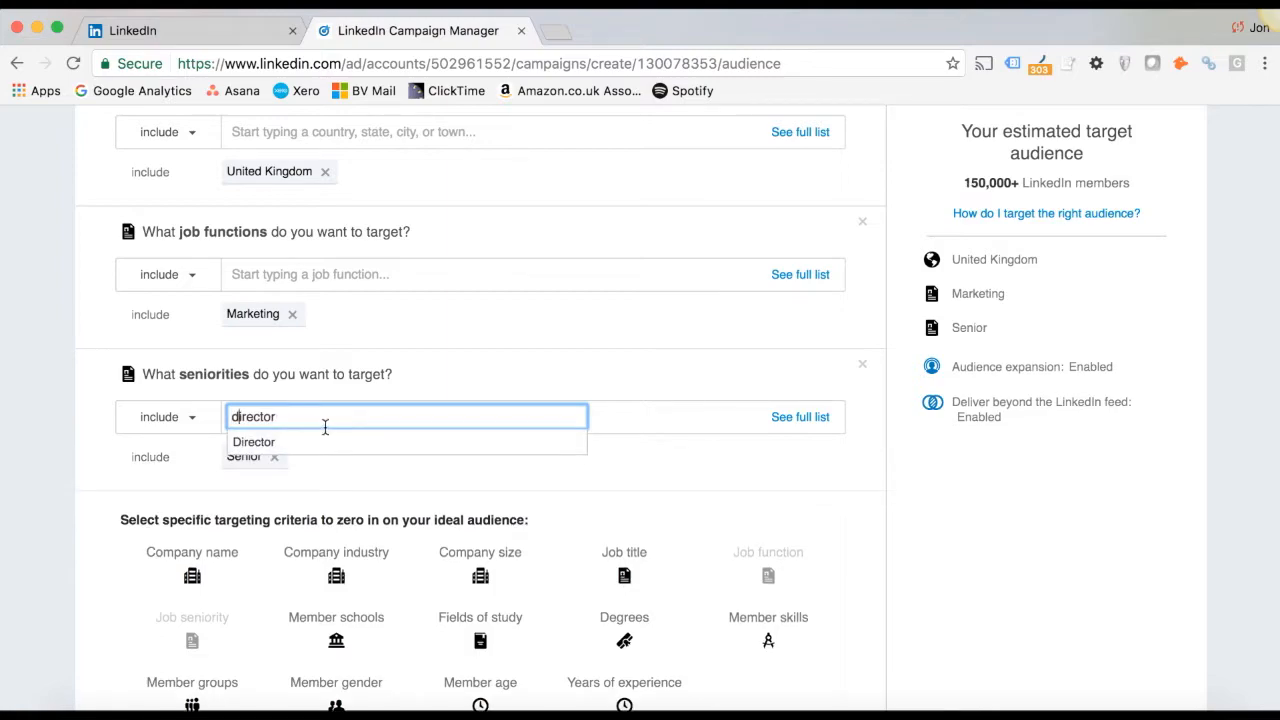
left_click(252, 442)
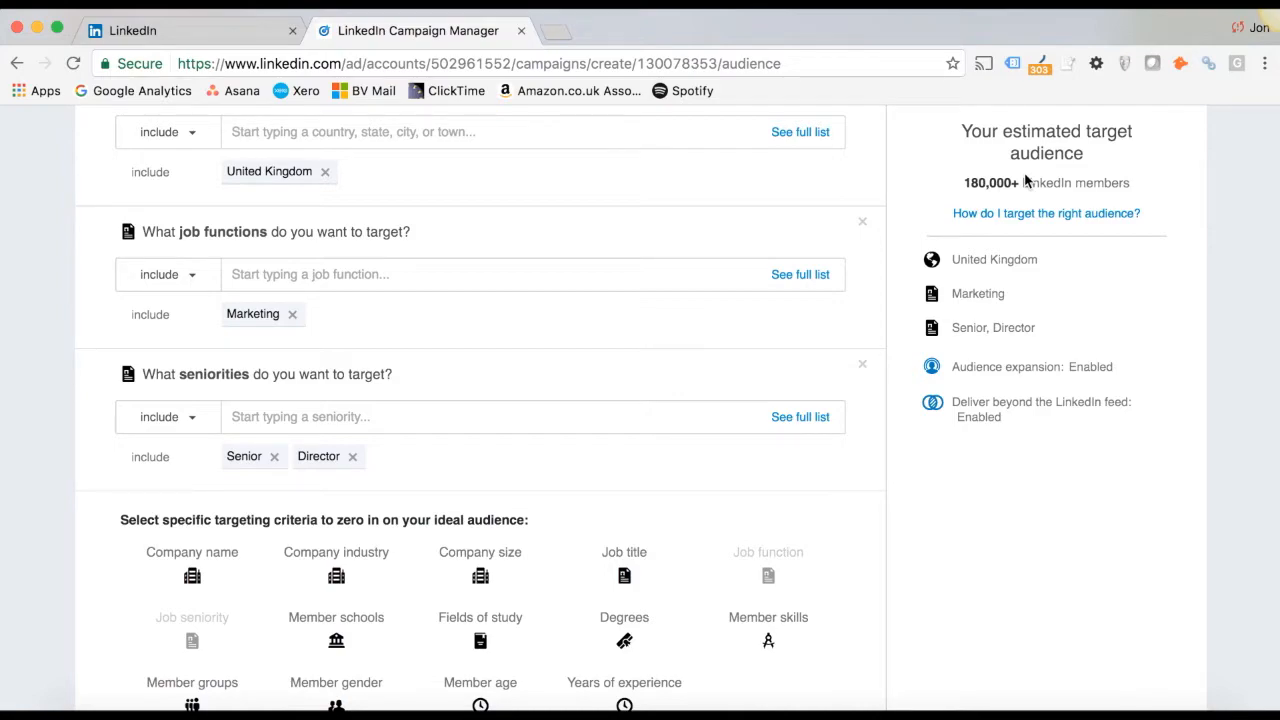
scroll("down", 3)
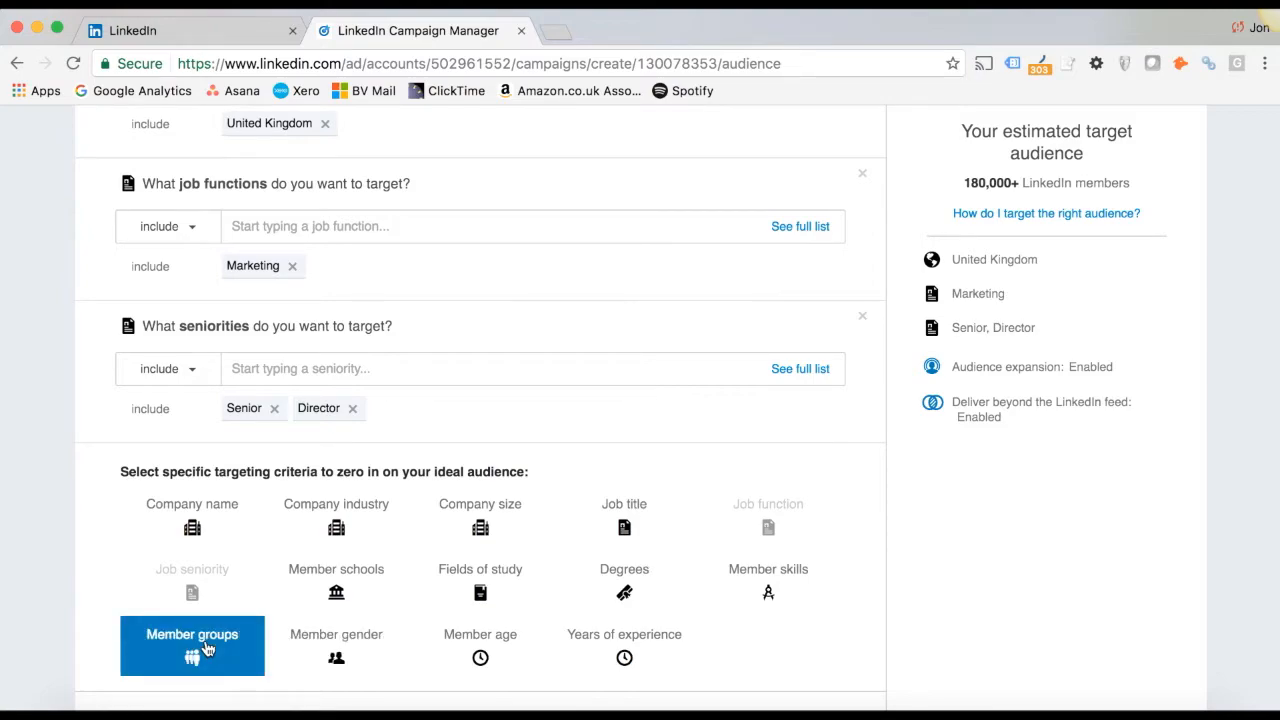
mouse_move(844, 572)
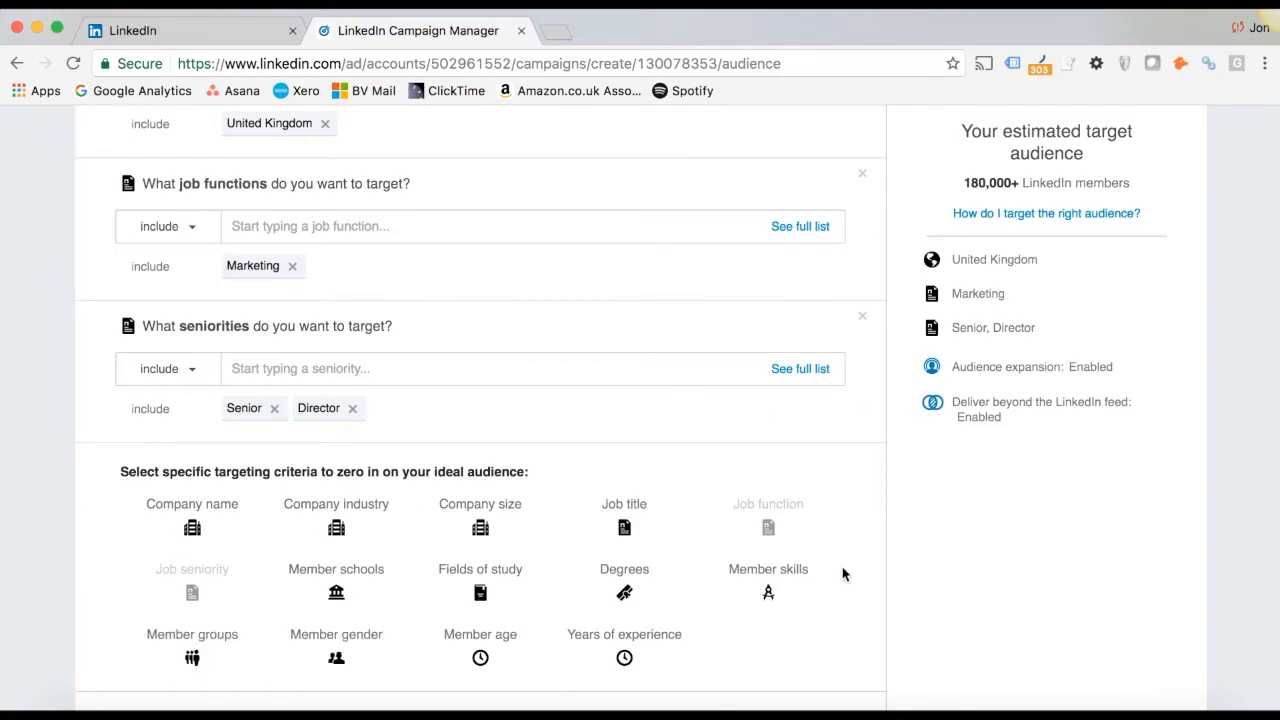
mouse_move(880, 632)
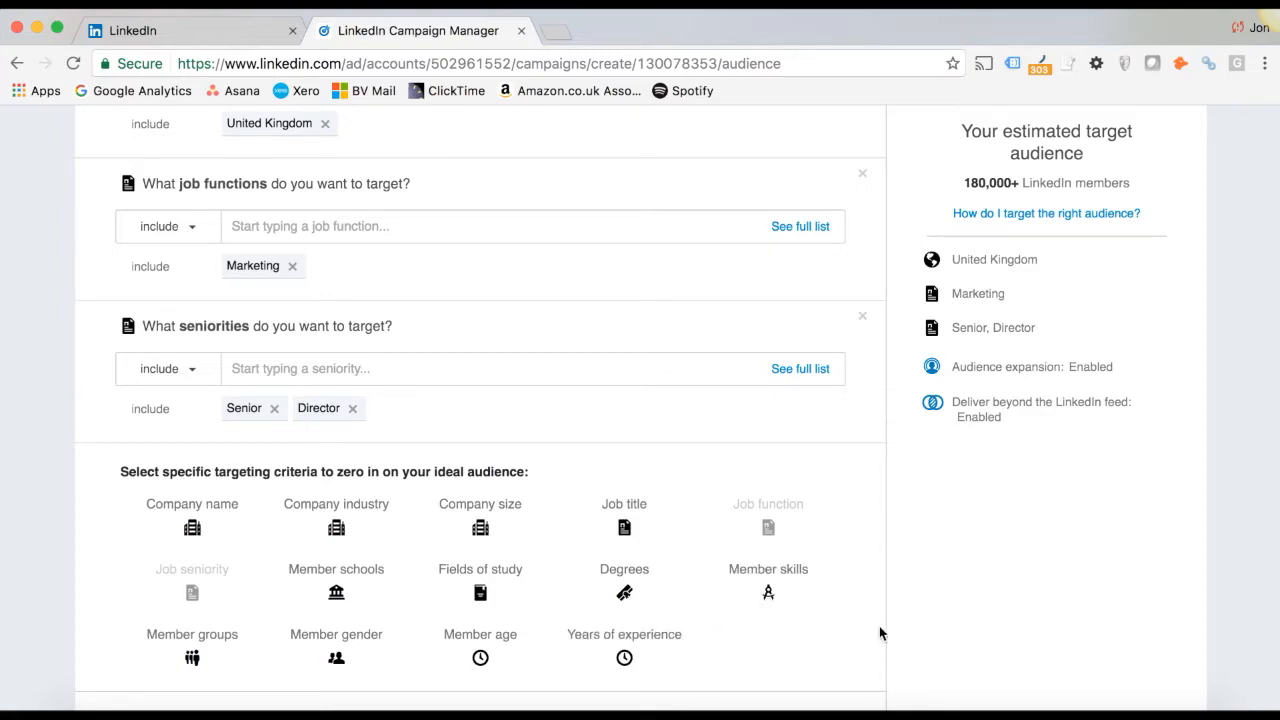
scroll("down", 3)
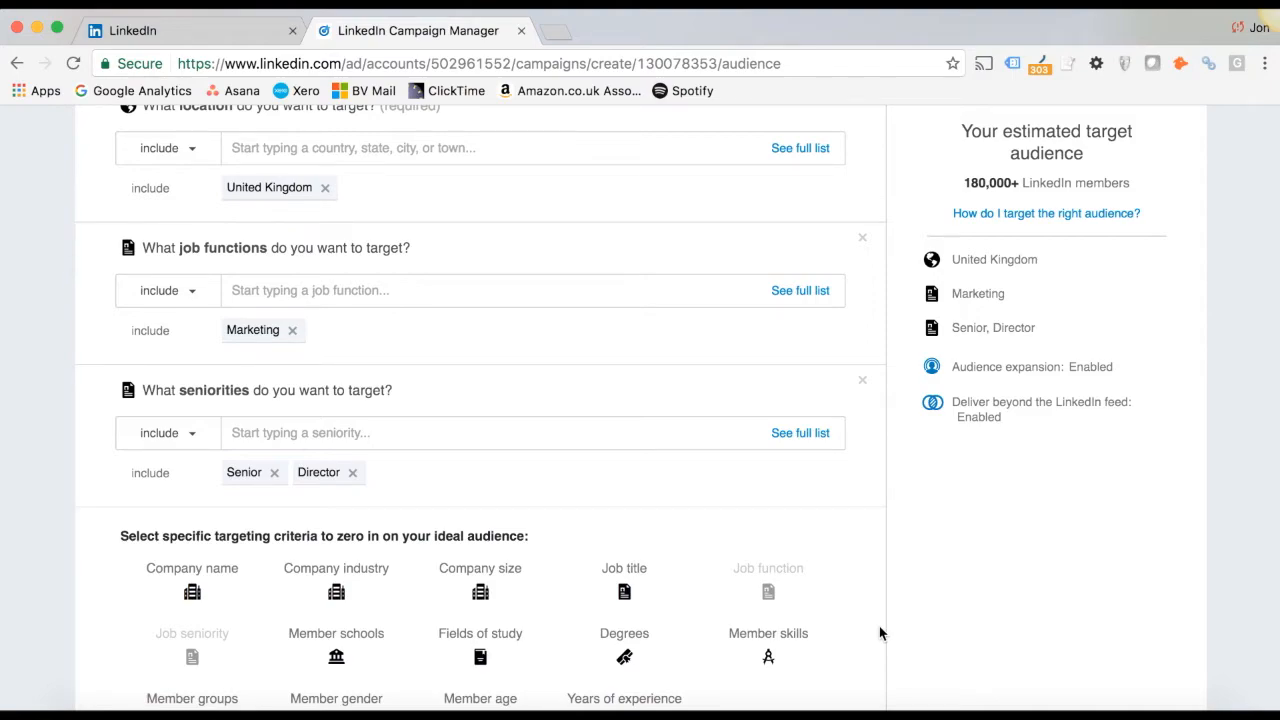
scroll("down", 3)
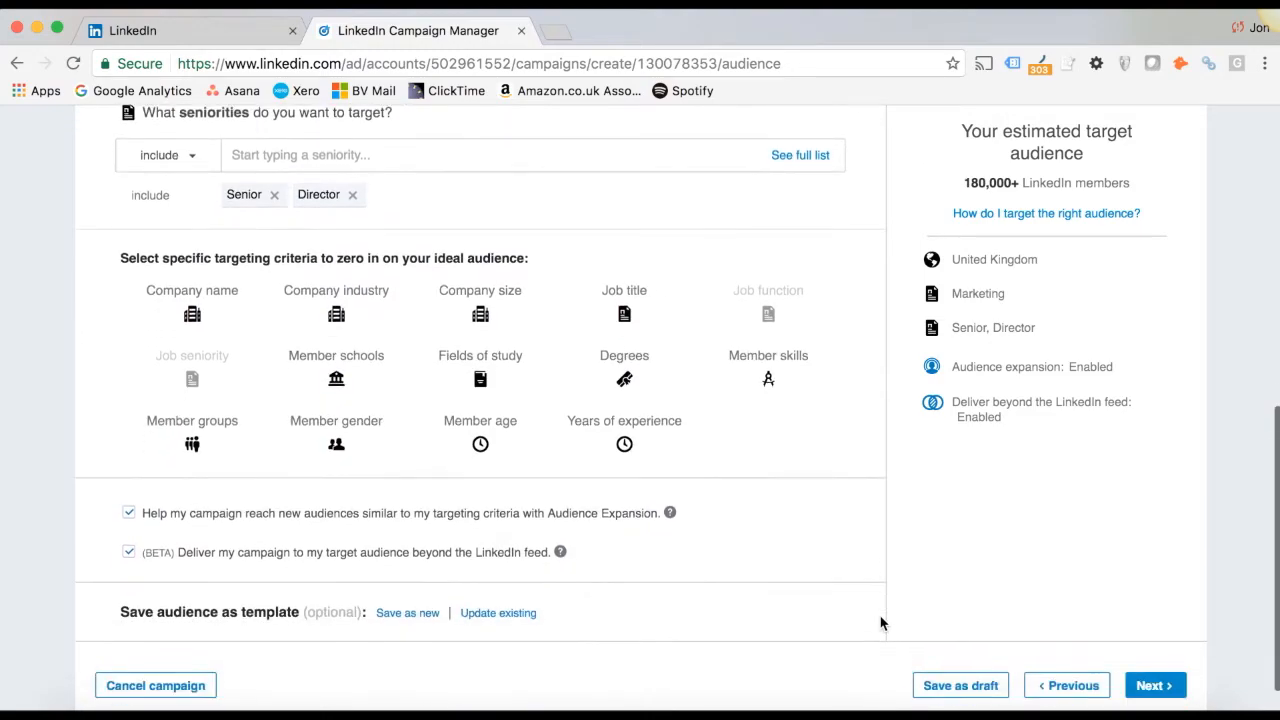
scroll("down", 3)
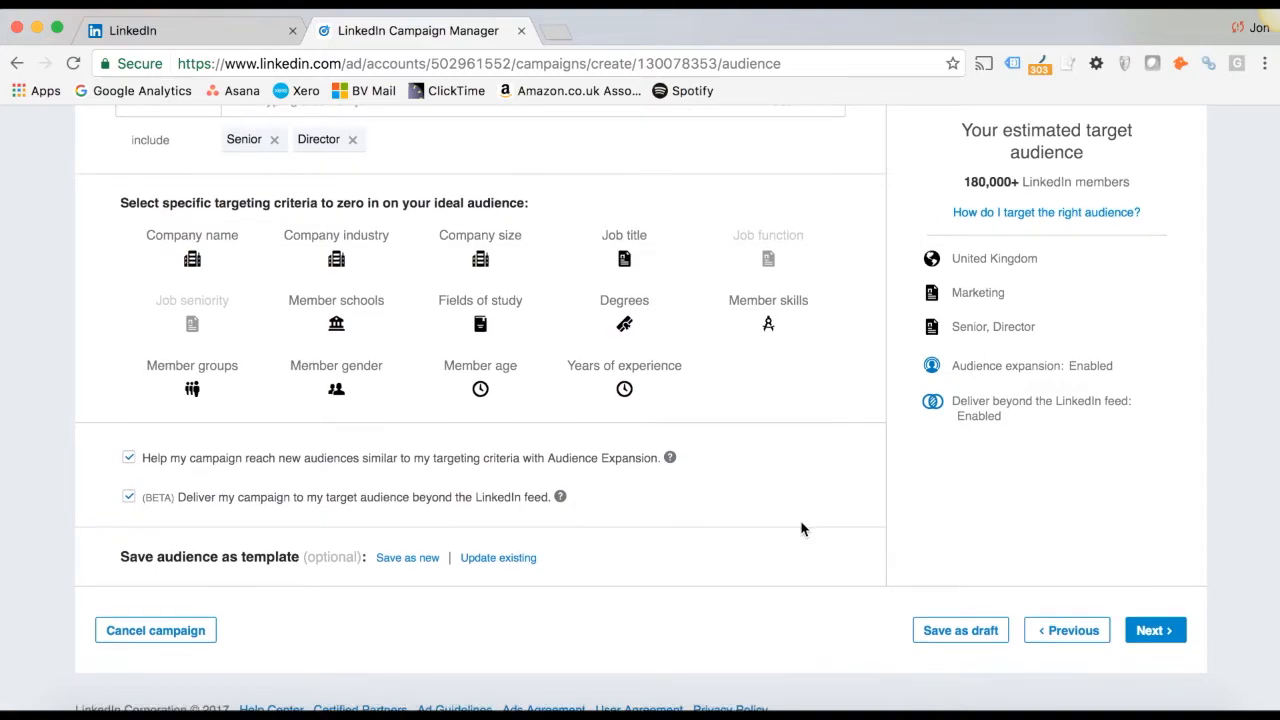
Save the current audience as a new template named 'Marketing Test'
left_click(408, 556)
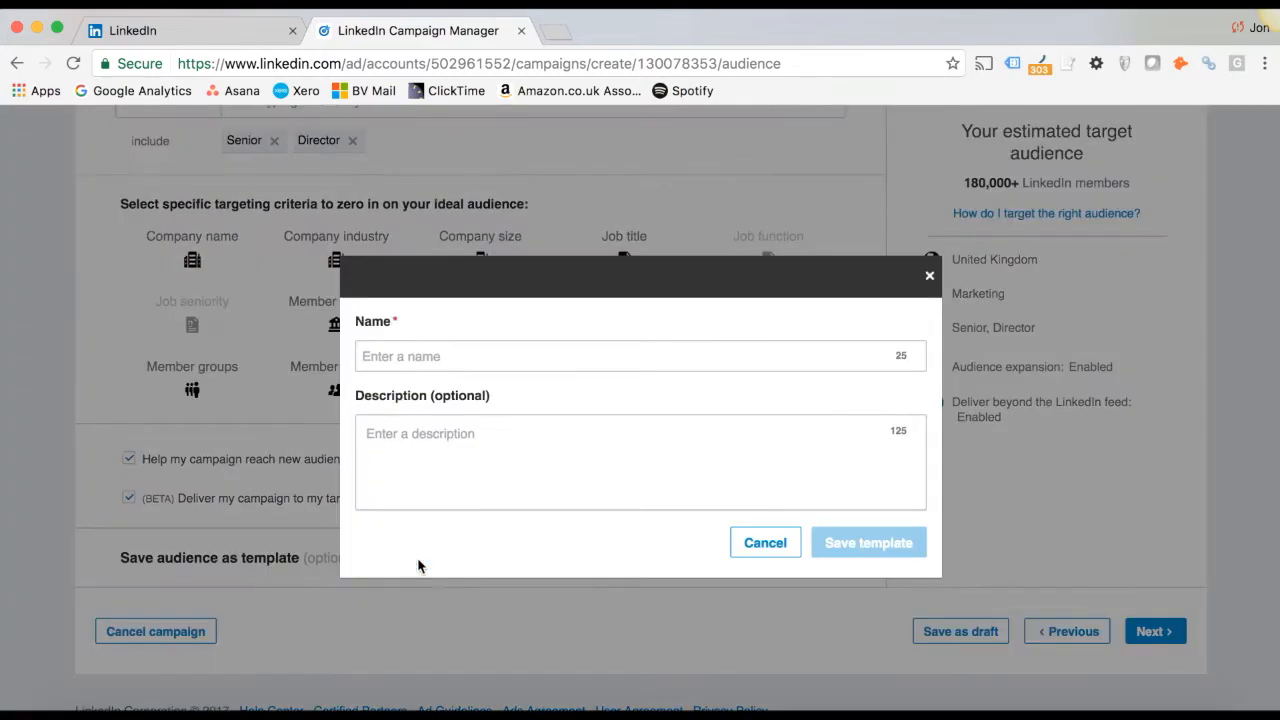
left_click(640, 356)
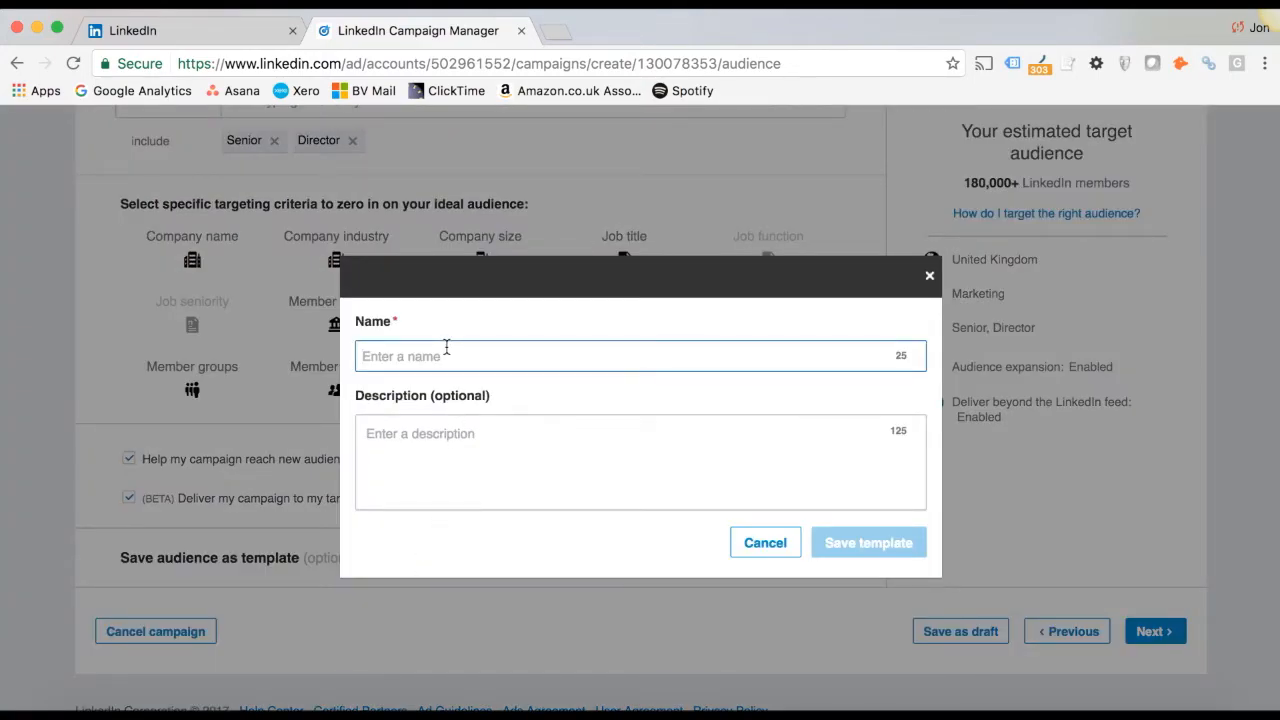
type("Marketing Test")
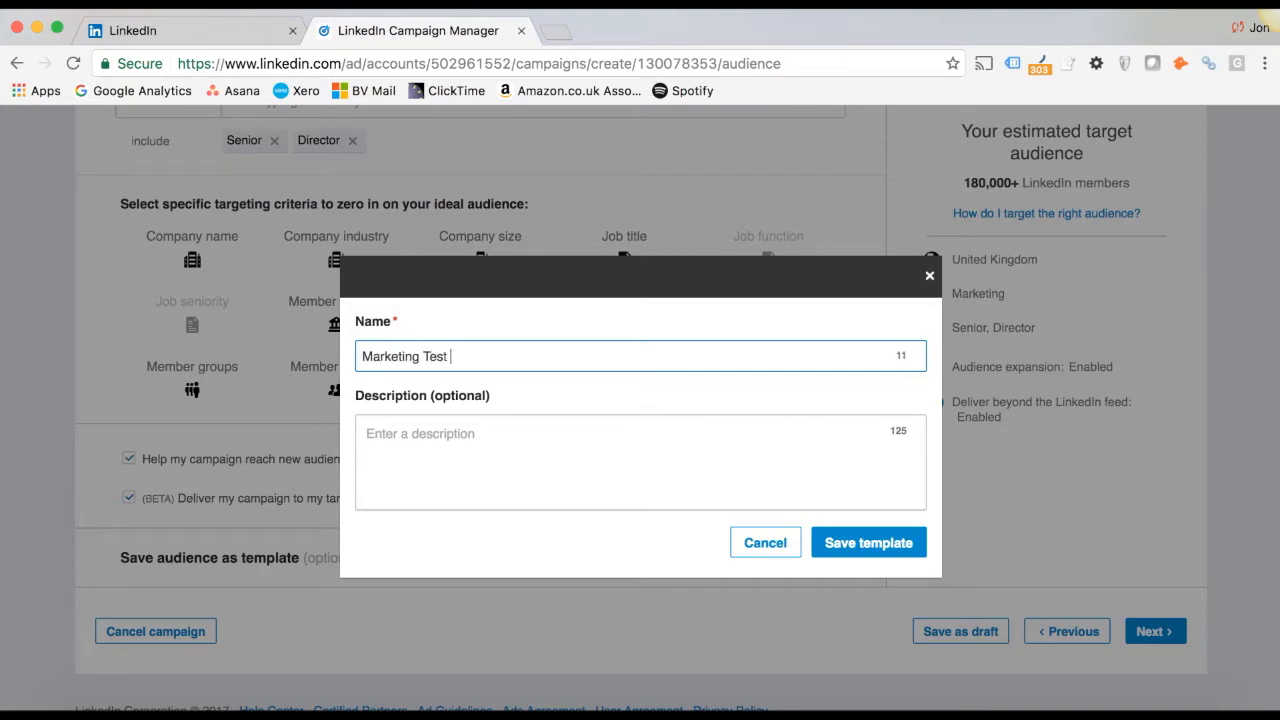
left_click(640, 460)
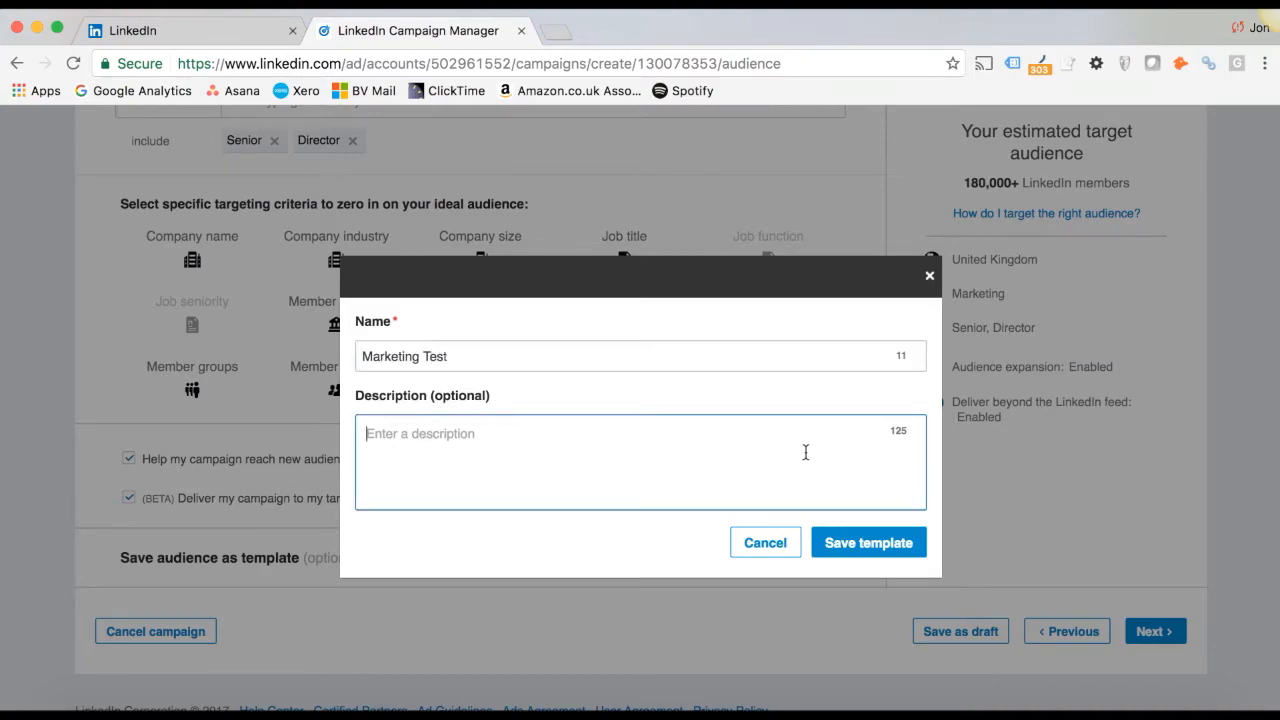
left_click(868, 542)
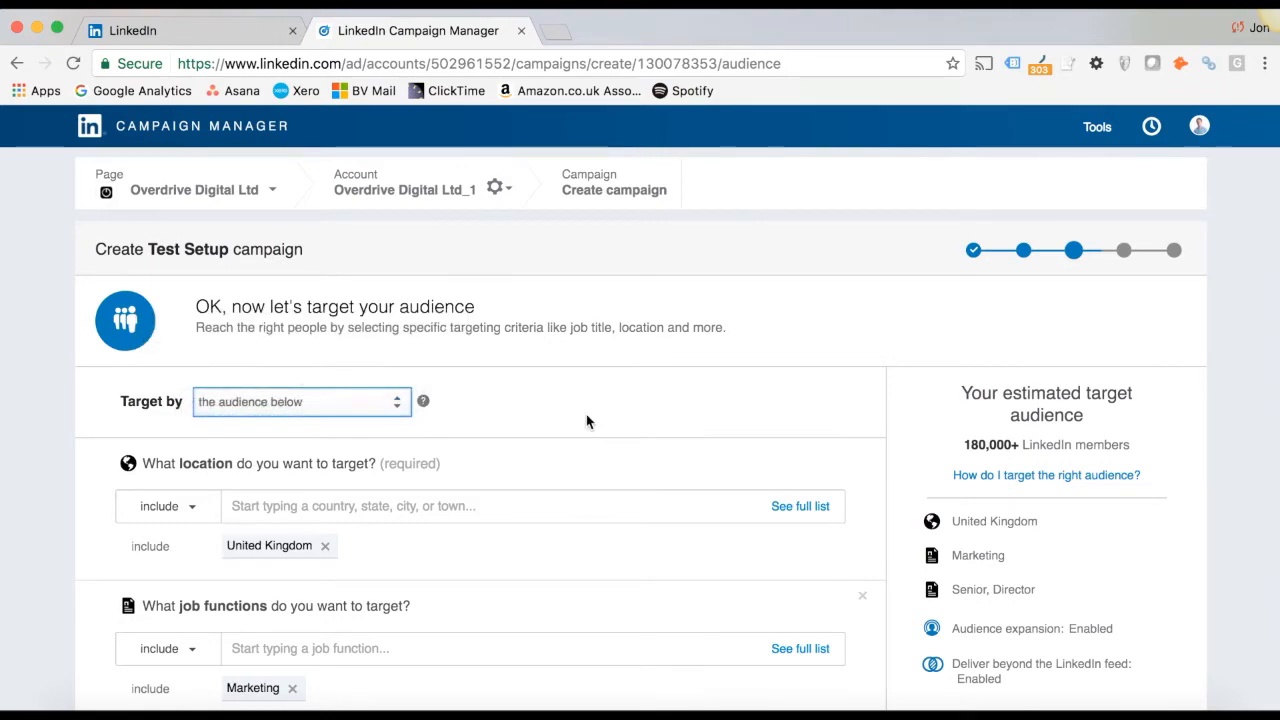
scroll("down", 3)
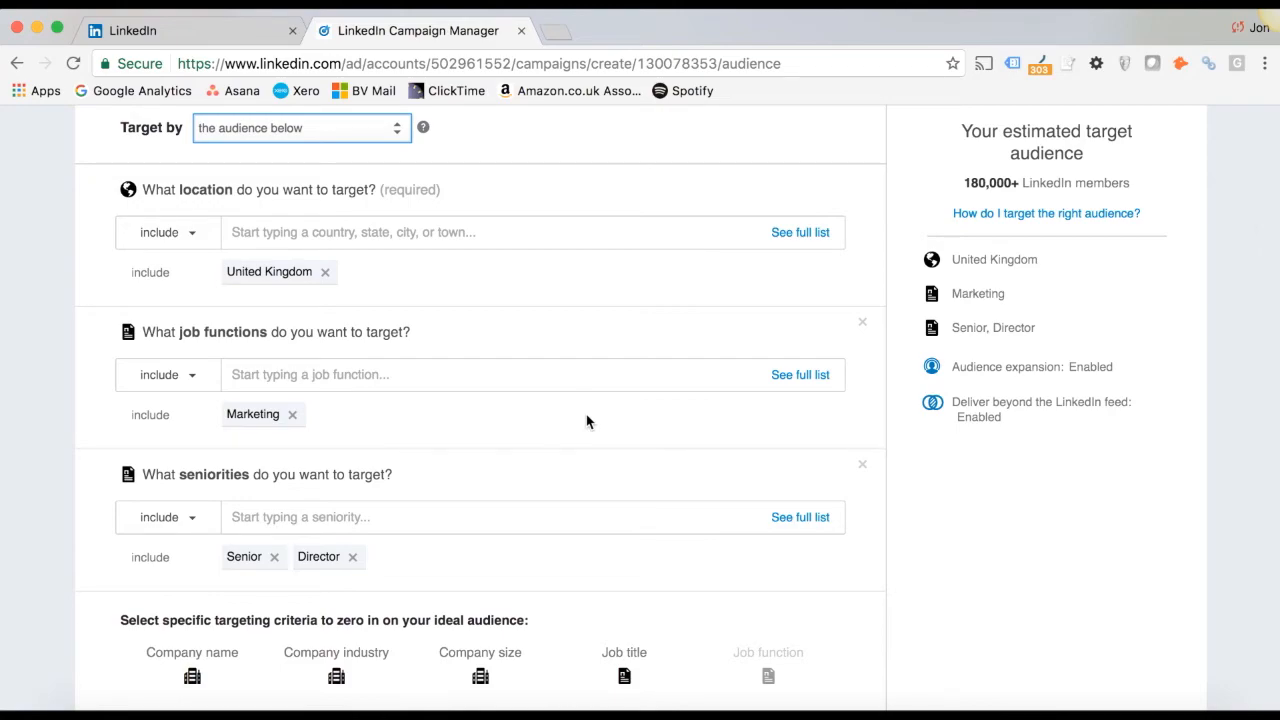
scroll("down", 3)
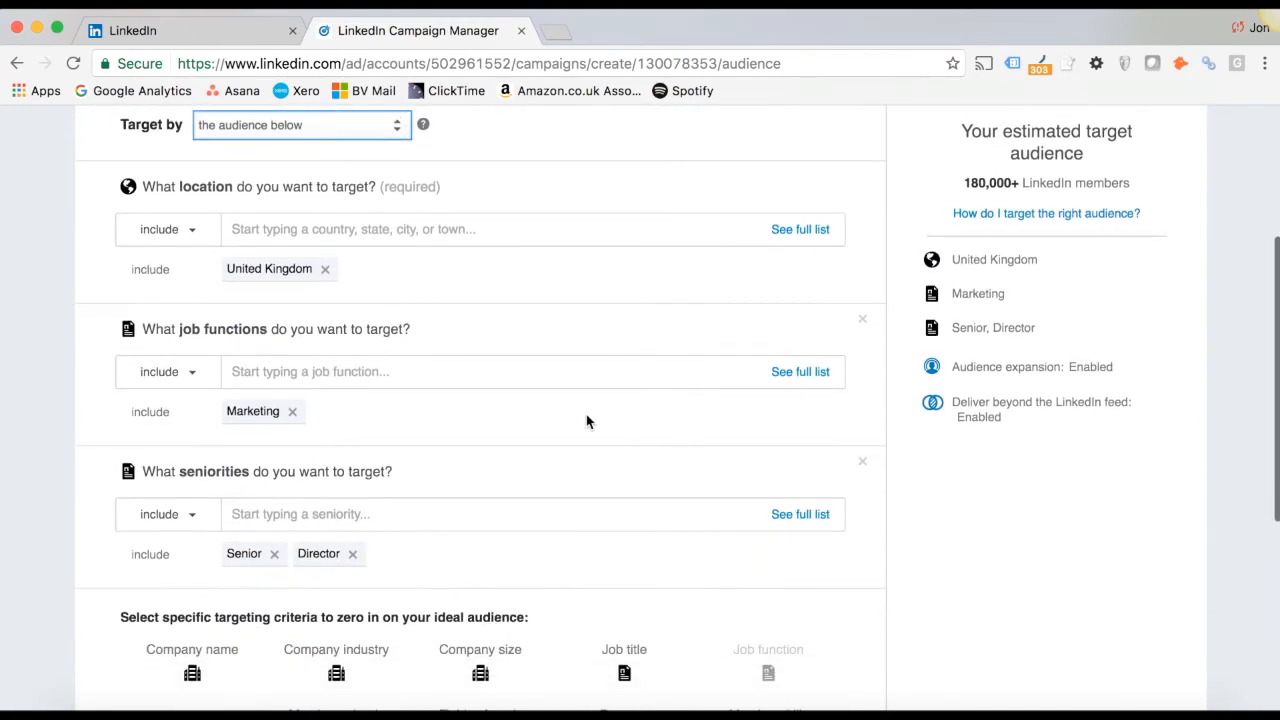
scroll("down", 3)
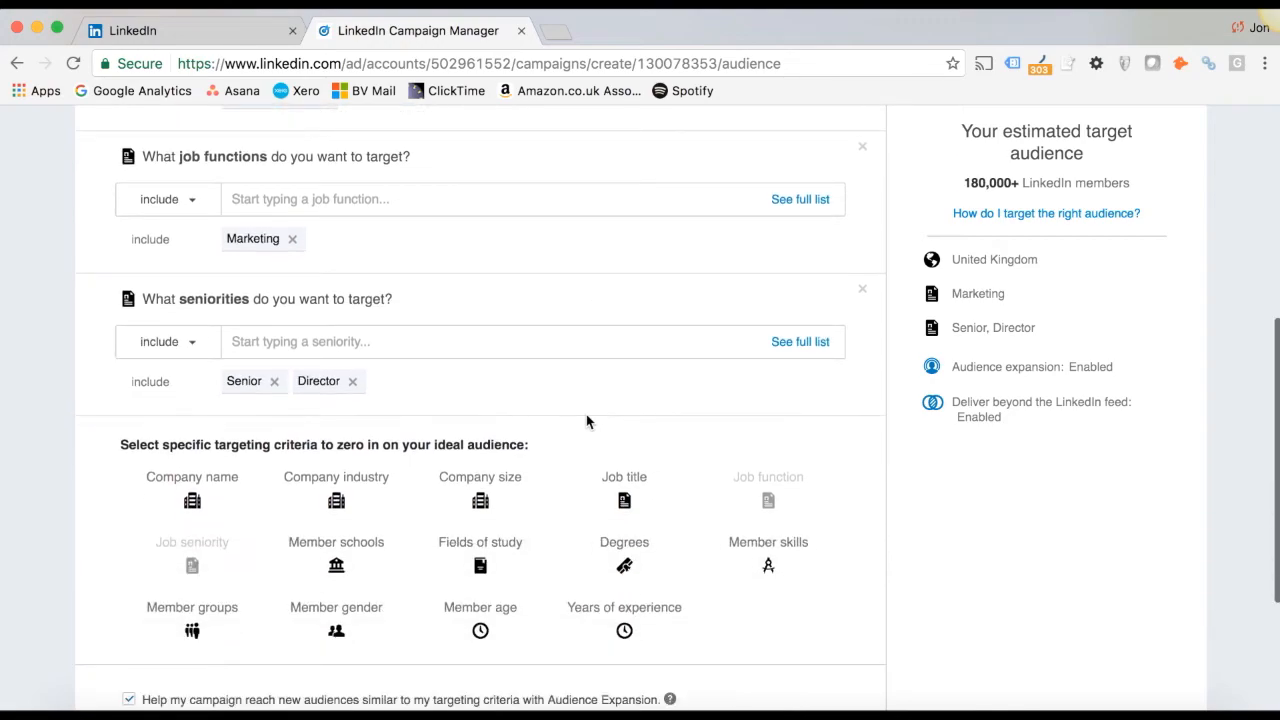